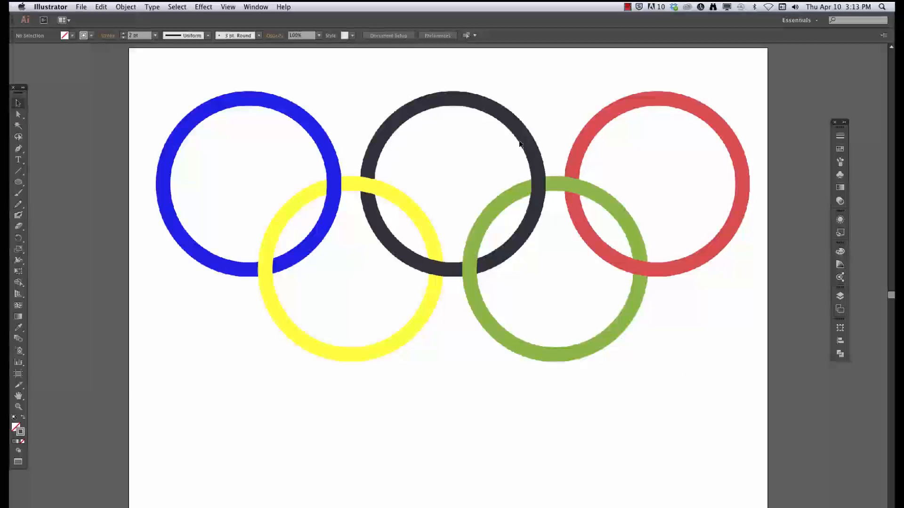
mouse_move(357, 245)
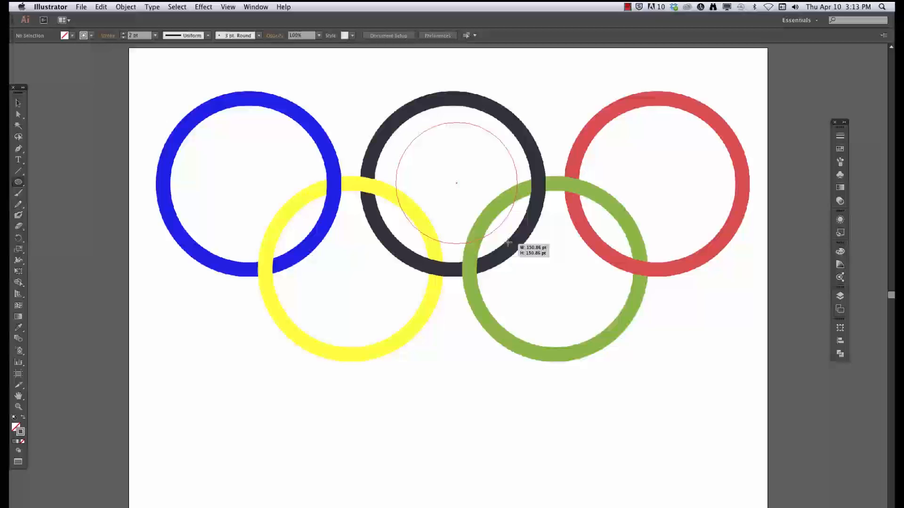
- Draw a circle over the black reference ring and nudge it into exact position
drag(455, 184, 527, 272)
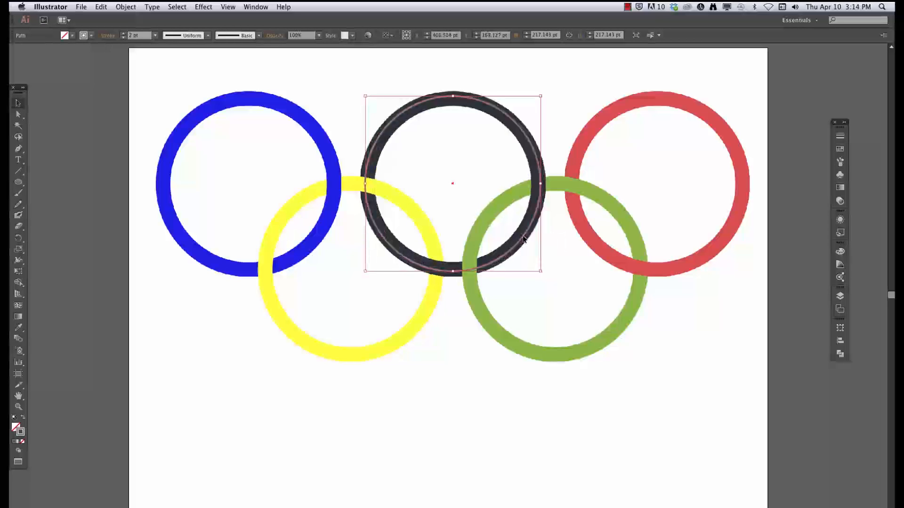
drag(452, 183, 452, 185)
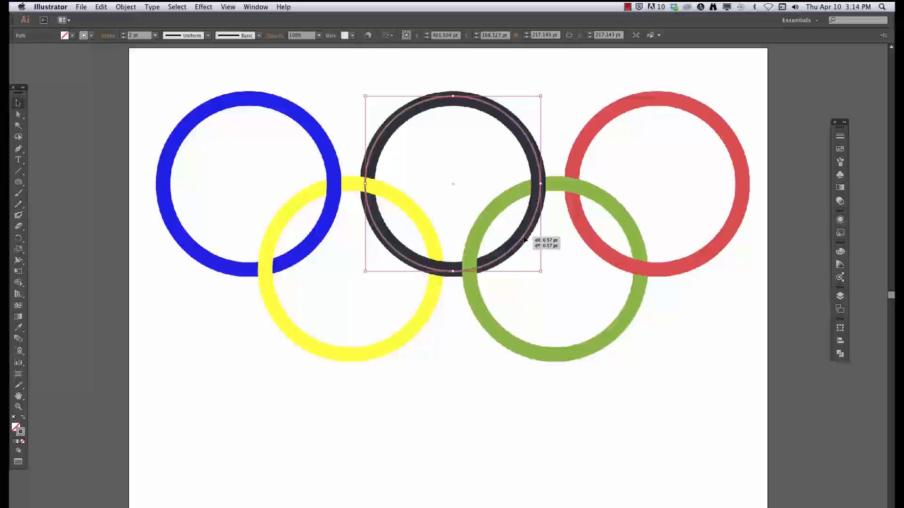
drag(453, 184, 454, 183)
text(15)
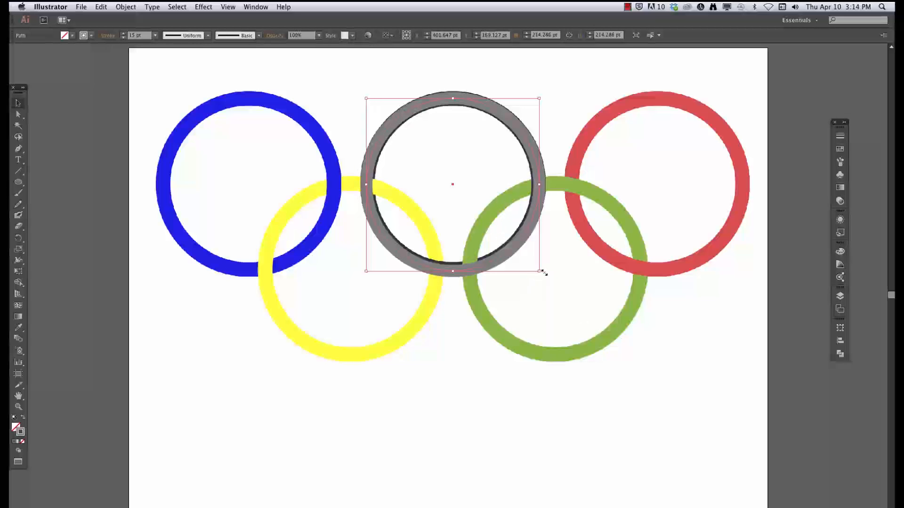
- Drag a bounding-box corner to shrink the grey circle to fit the black ring
drag(540, 271, 536, 265)
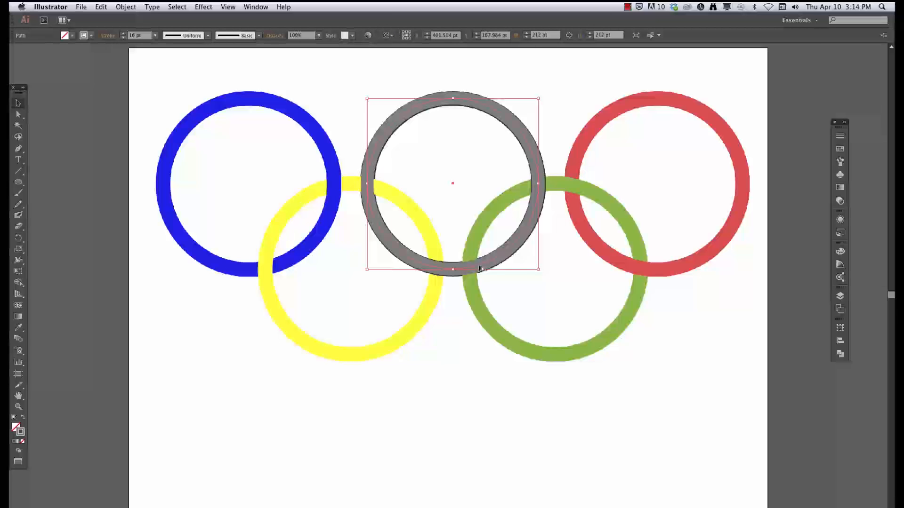
- Option-drag copies of the grey ring leftward over the reference rings
drag(452, 183, 251, 183)
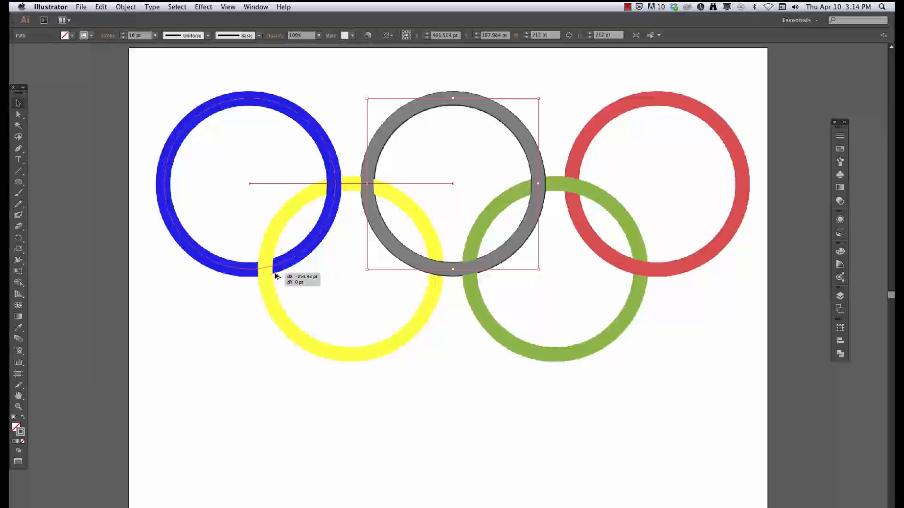
drag(452, 183, 248, 183)
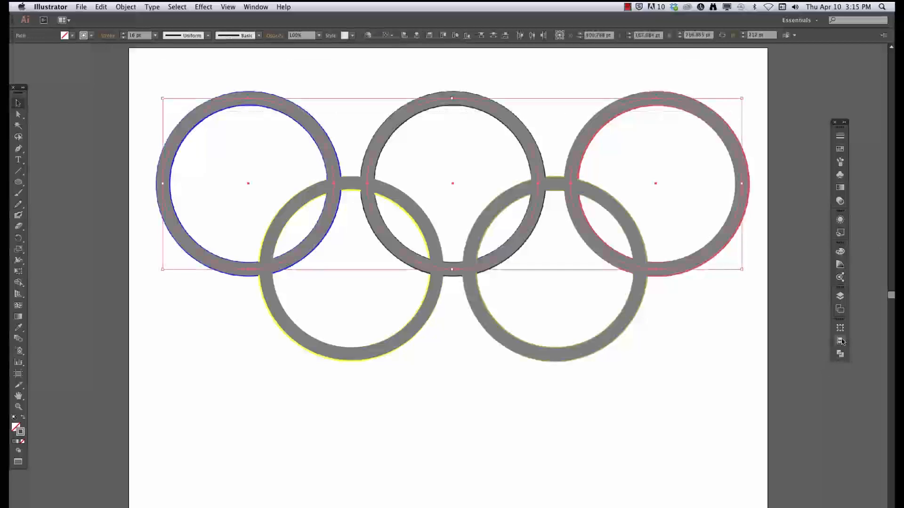
- Bottom-align the two lower rings and distribute all five rings evenly with the Align panel
click(840, 341)
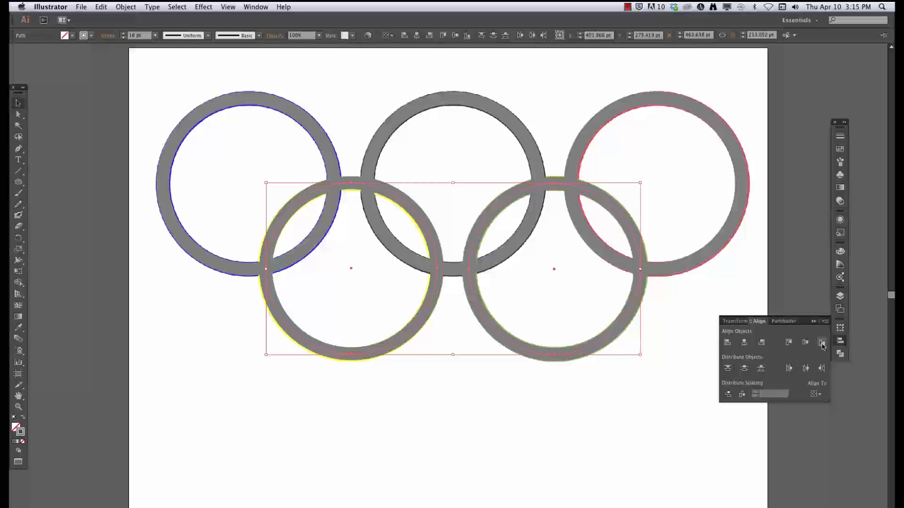
click(821, 342)
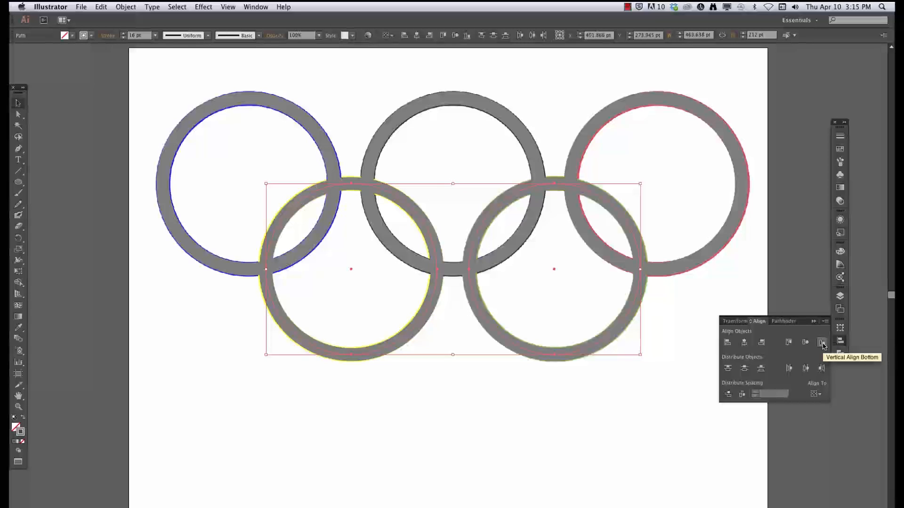
click(822, 342)
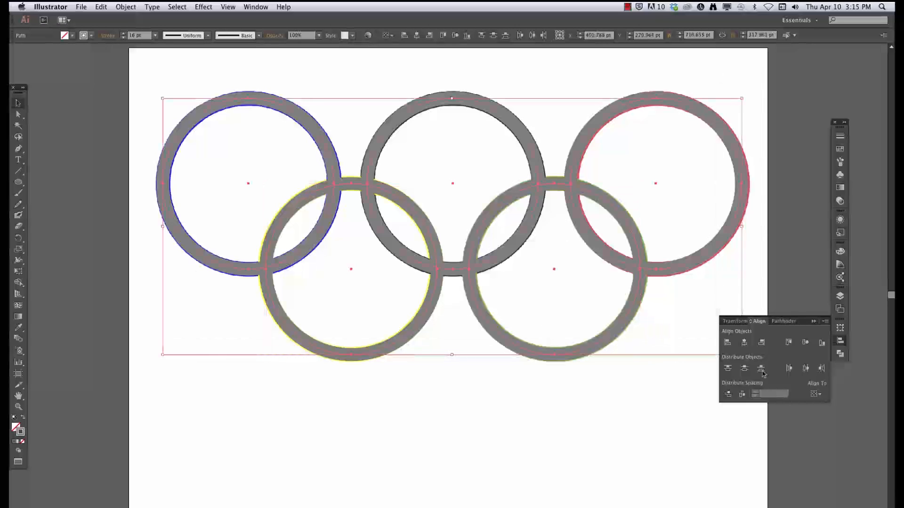
click(806, 368)
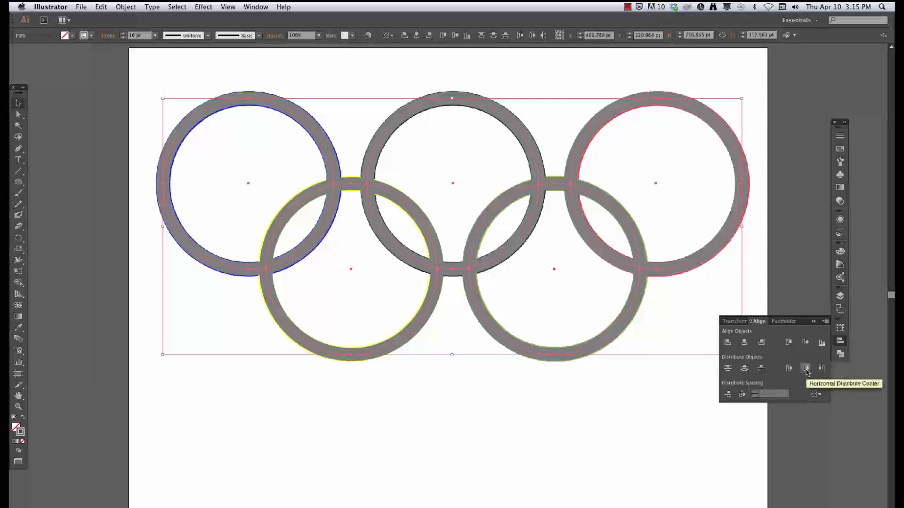
click(806, 368)
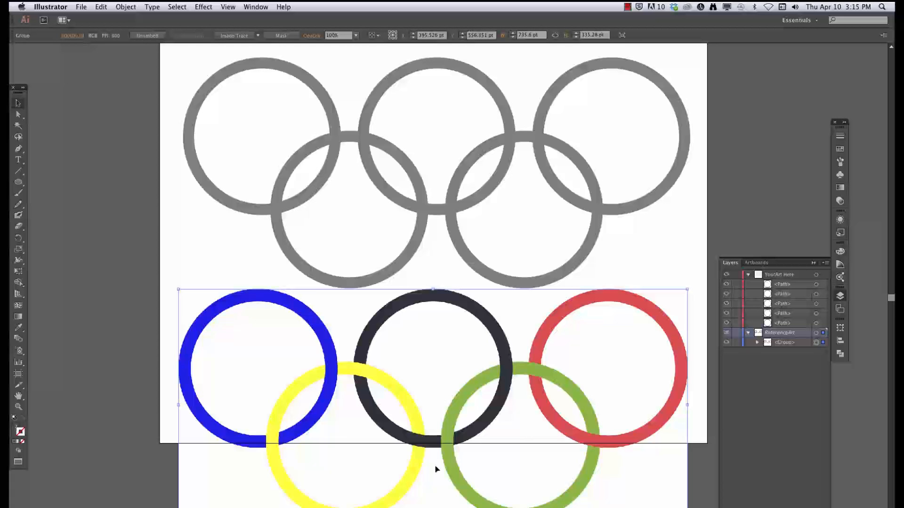
- Scroll the Layers panel list to reach the ReferenceArt group
scroll(down, 3)
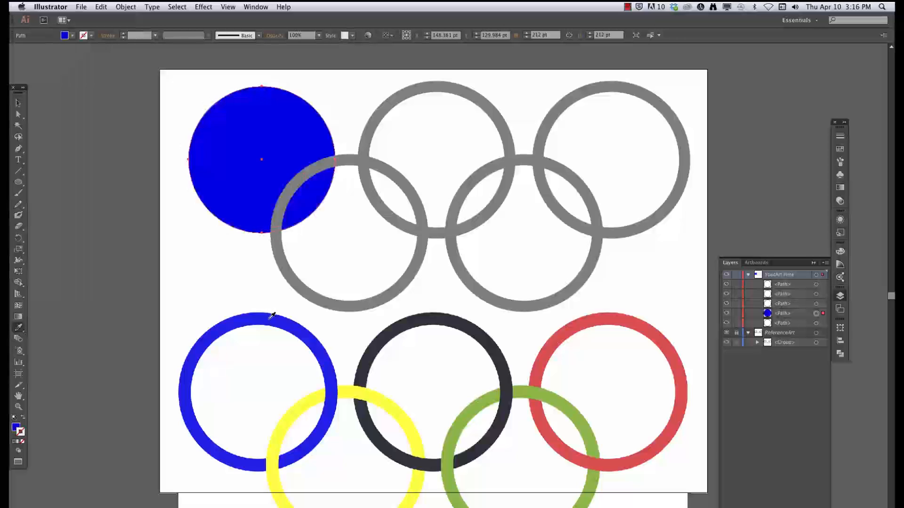
- Swap the blue fill to the stroke and set a 15 pt stroke weight
click(18, 421)
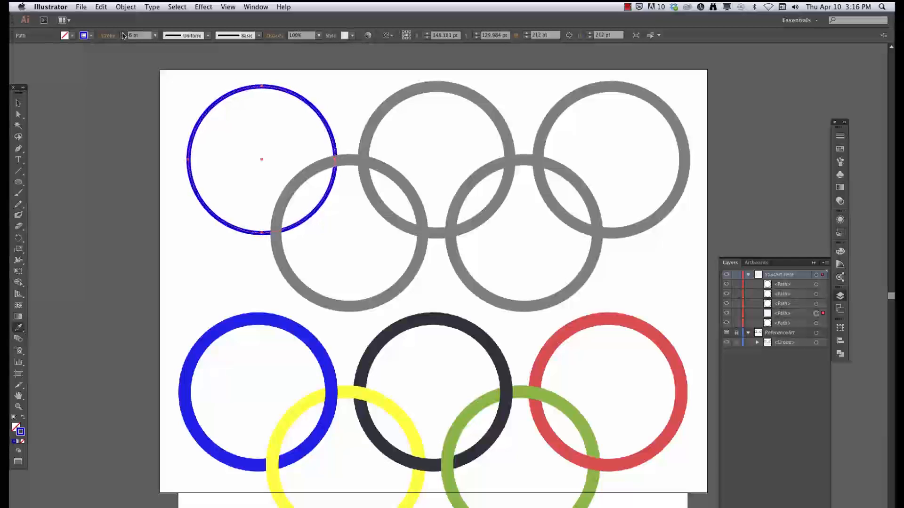
text(15 pt)
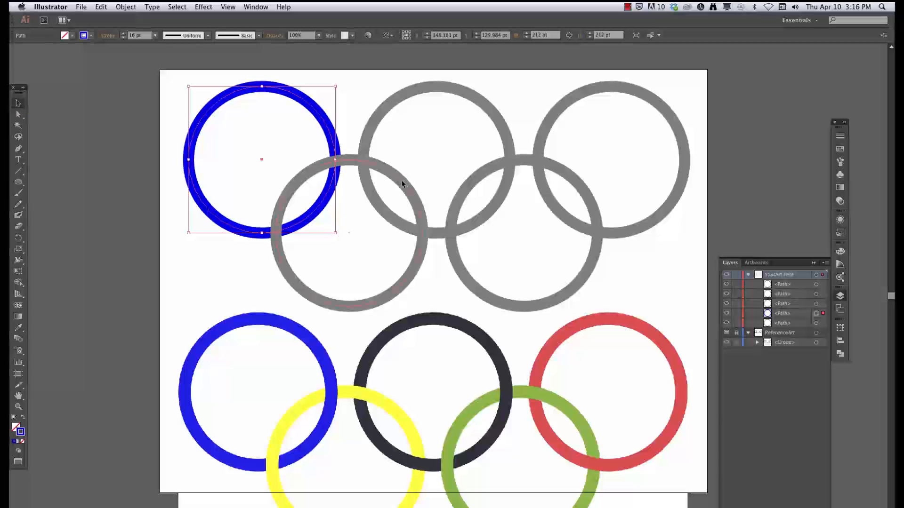
- Colour the lower-left ring yellow, then black, green and red, and switch to Outline view
click(349, 232)
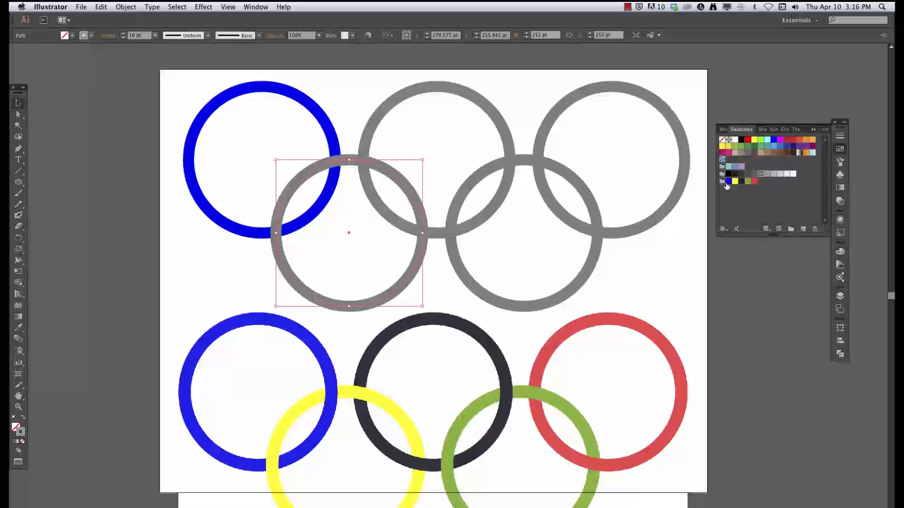
mouse_move(762, 184)
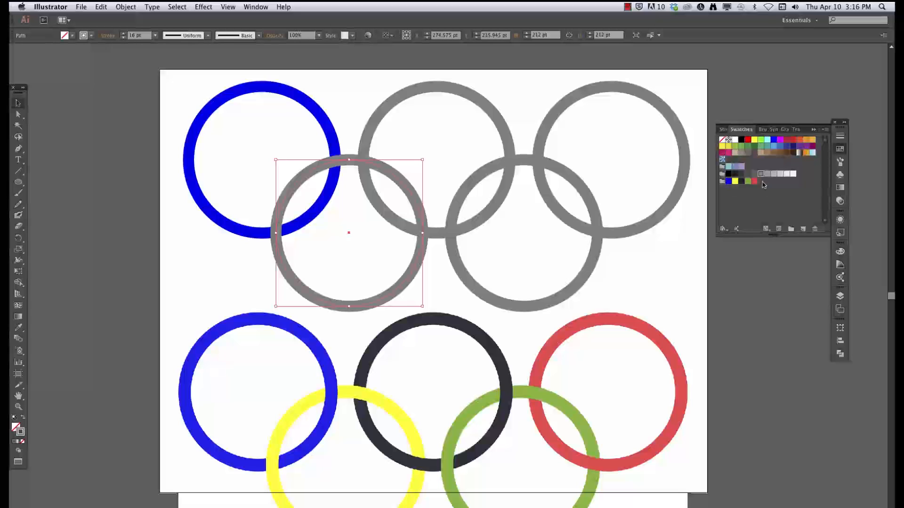
mouse_move(746, 190)
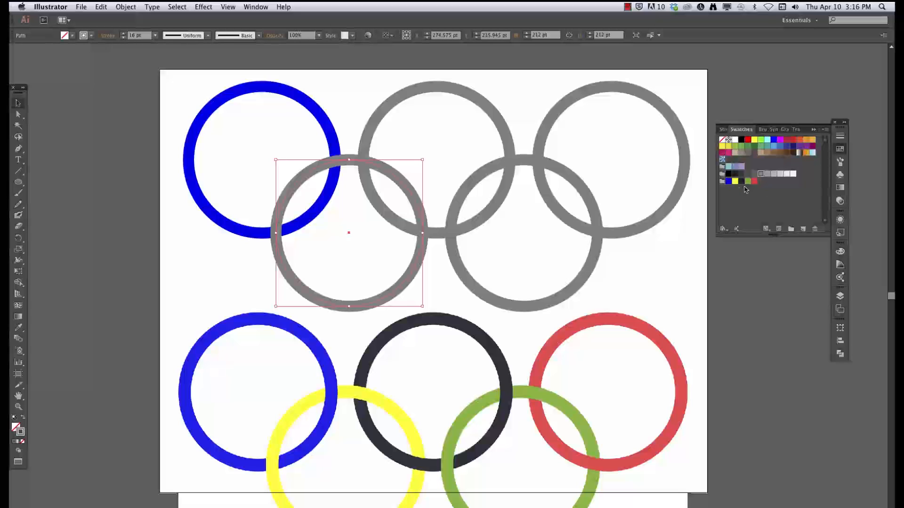
mouse_move(519, 292)
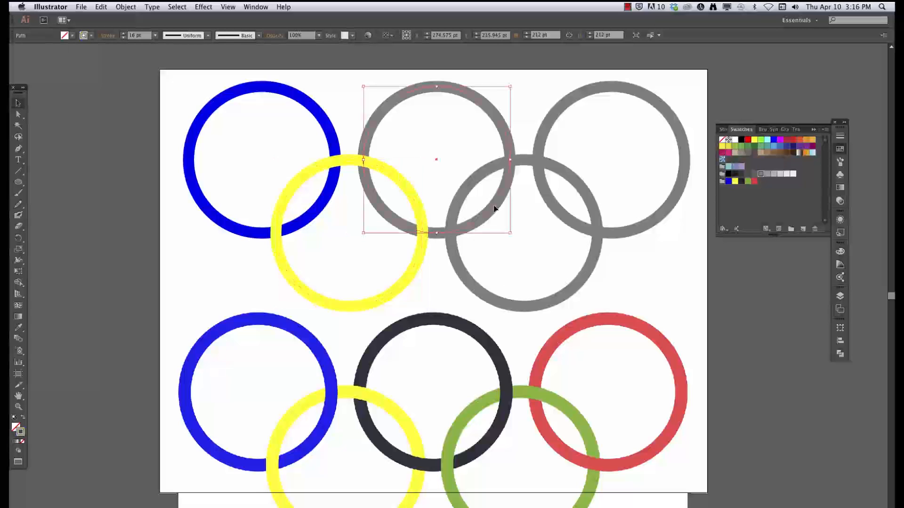
click(742, 182)
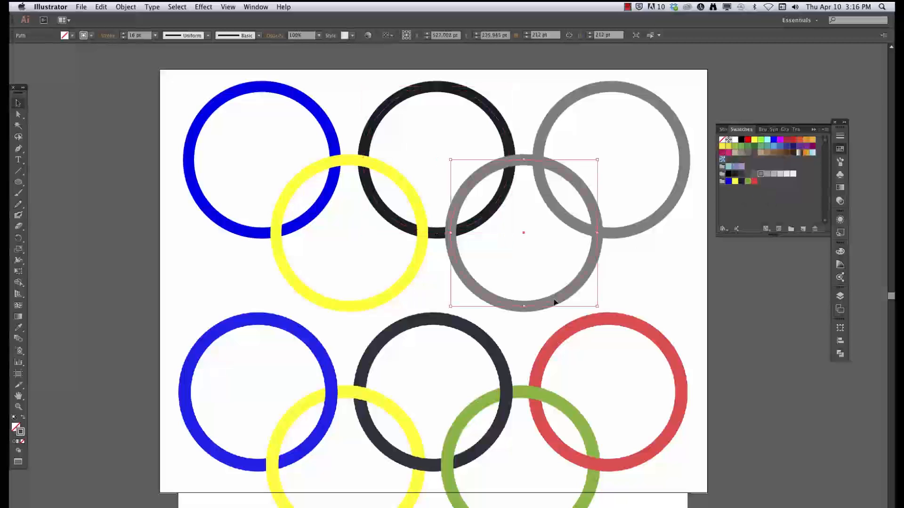
click(747, 181)
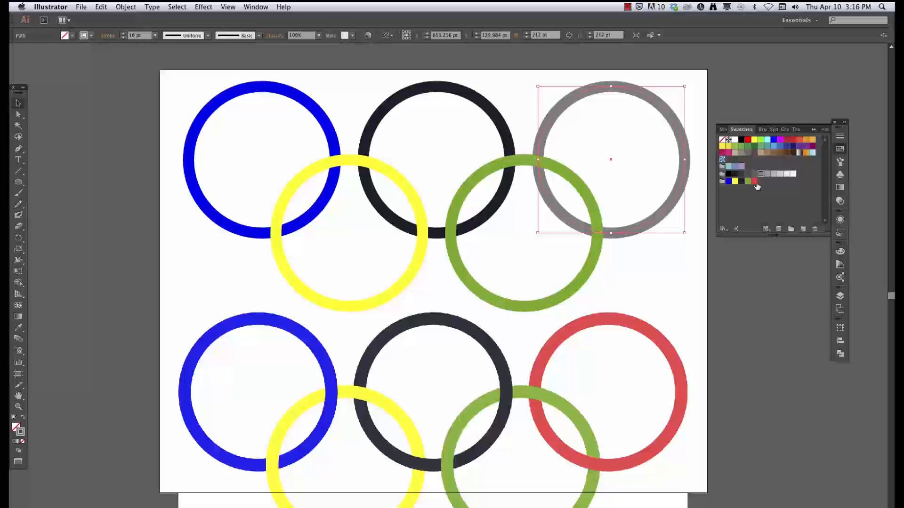
click(755, 182)
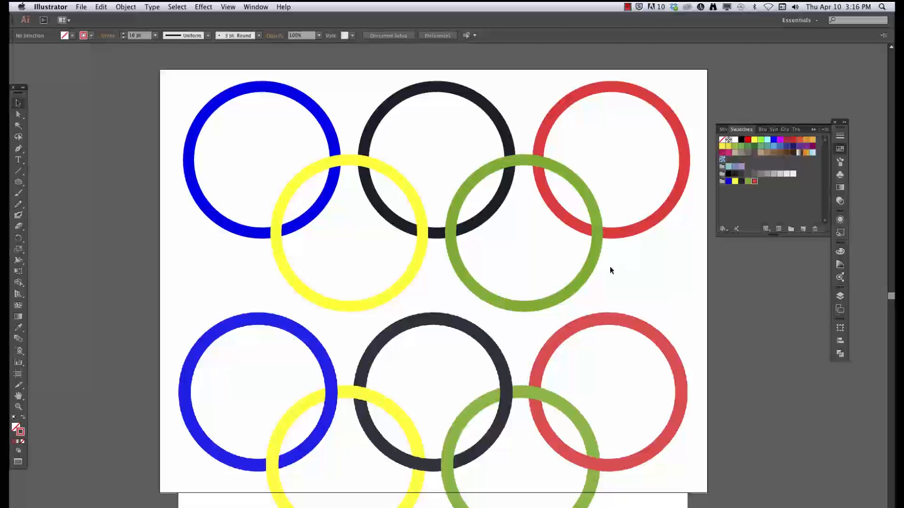
click(228, 6)
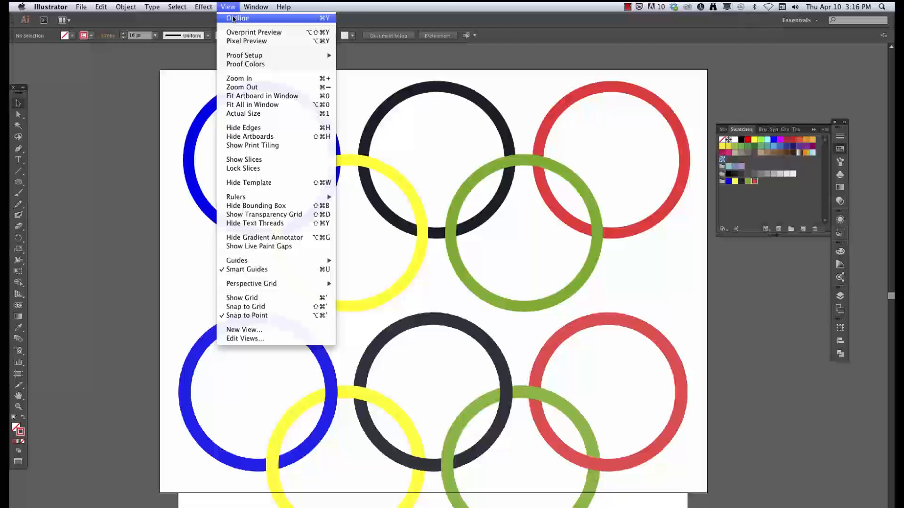
click(239, 18)
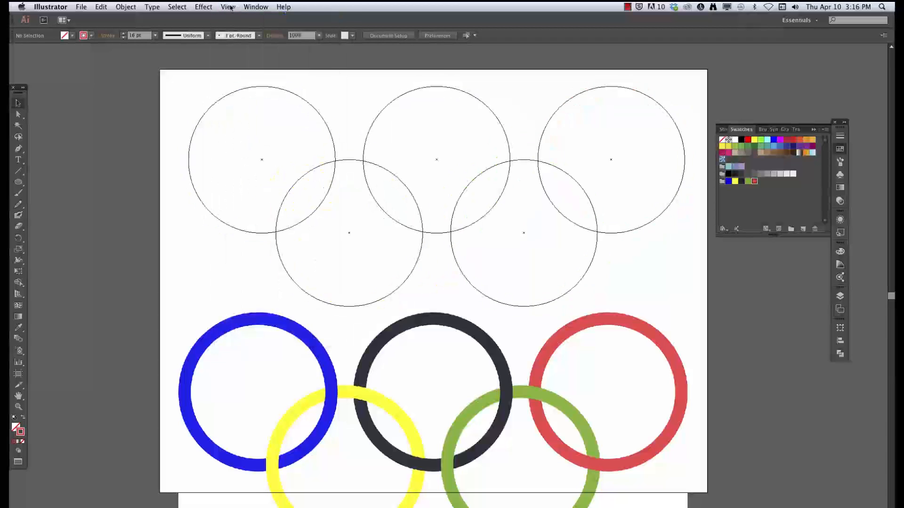
- Return to Preview, apply the red swatch to the top-right ring, then view as Outline
click(227, 6)
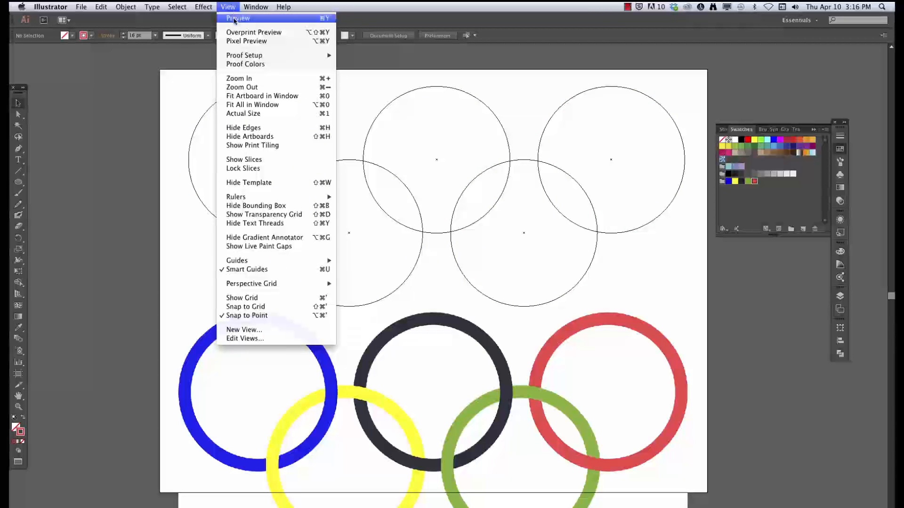
click(238, 18)
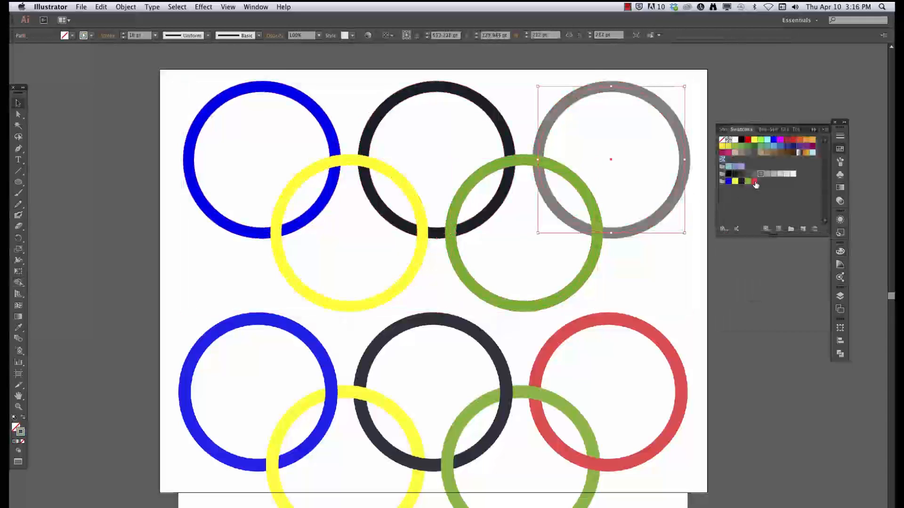
click(755, 182)
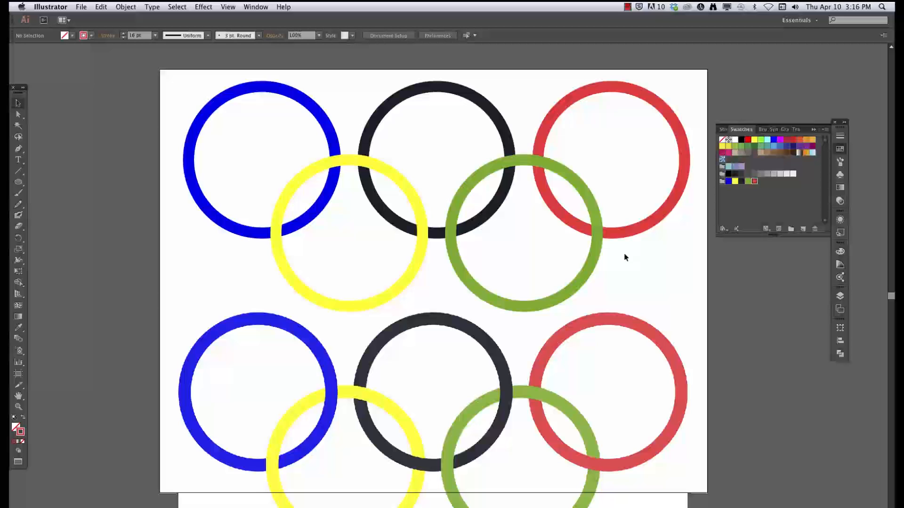
click(228, 6)
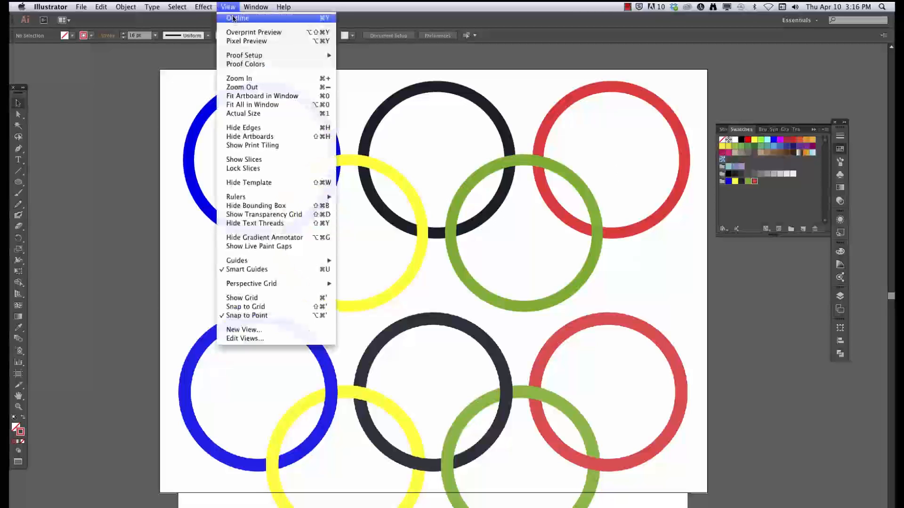
click(238, 18)
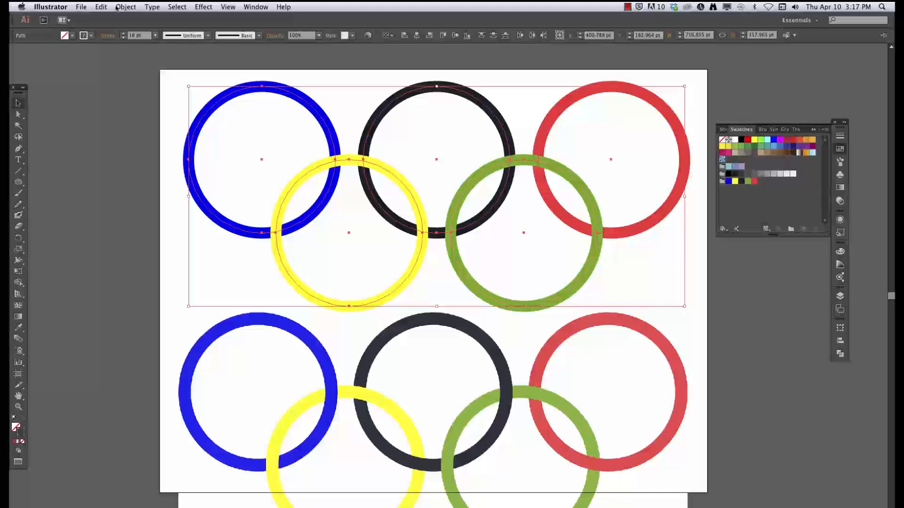
- Apply Object > Path > Outline Stroke to the rings and check the shapes in Outline view
click(126, 7)
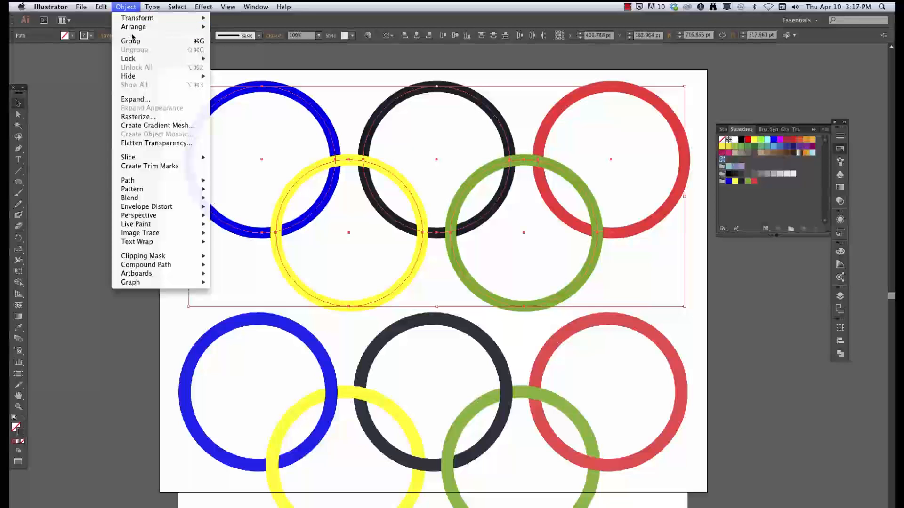
mouse_move(127, 180)
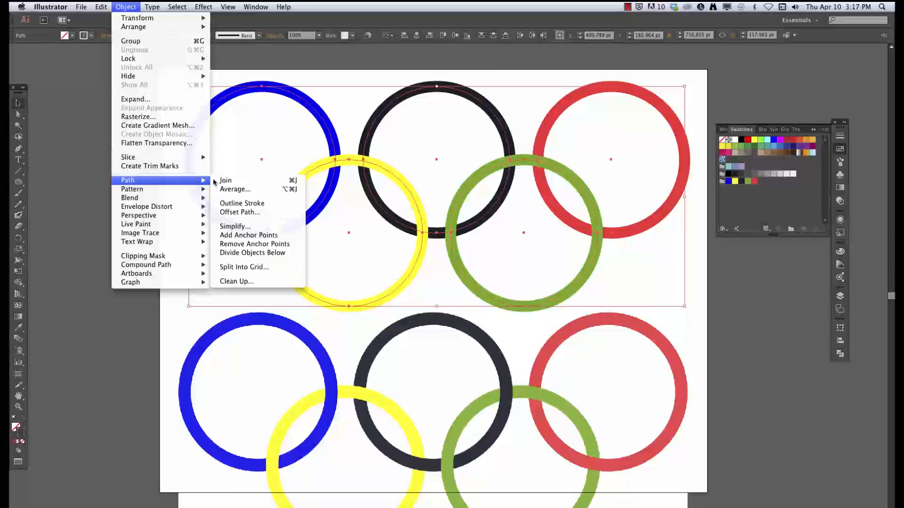
mouse_move(242, 203)
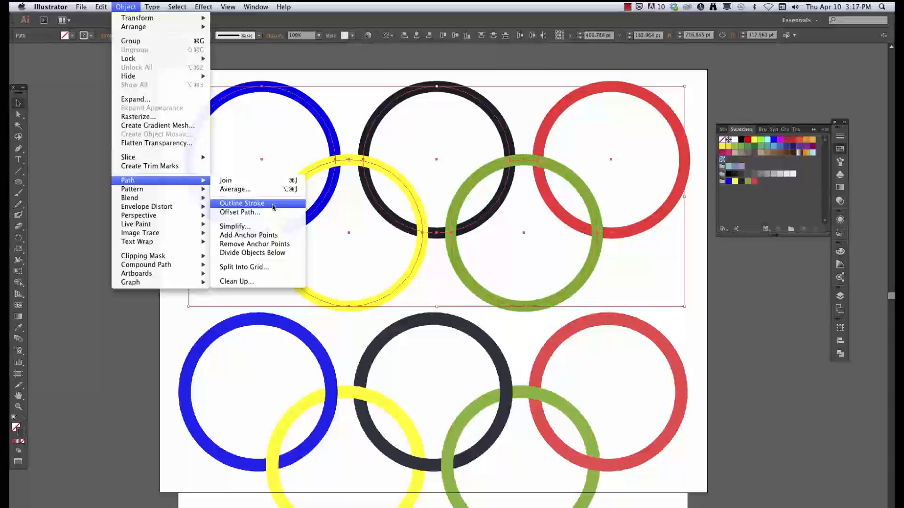
click(241, 203)
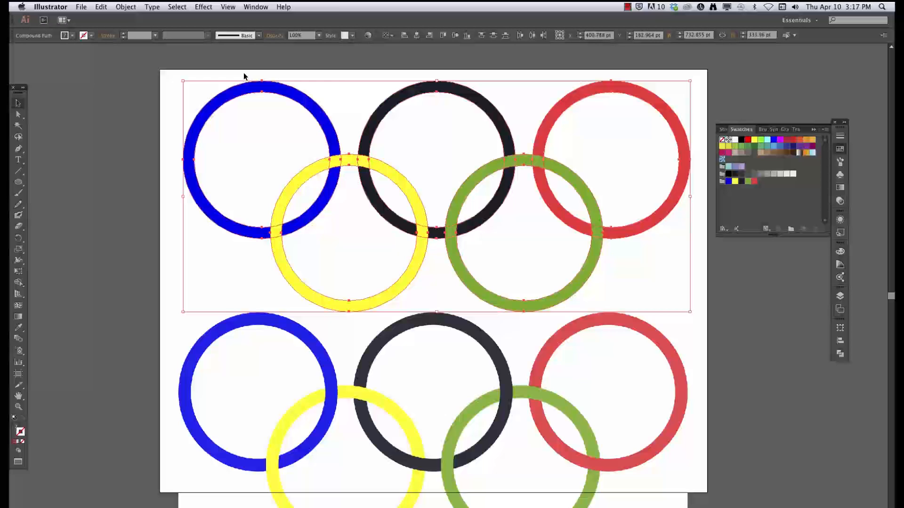
click(228, 6)
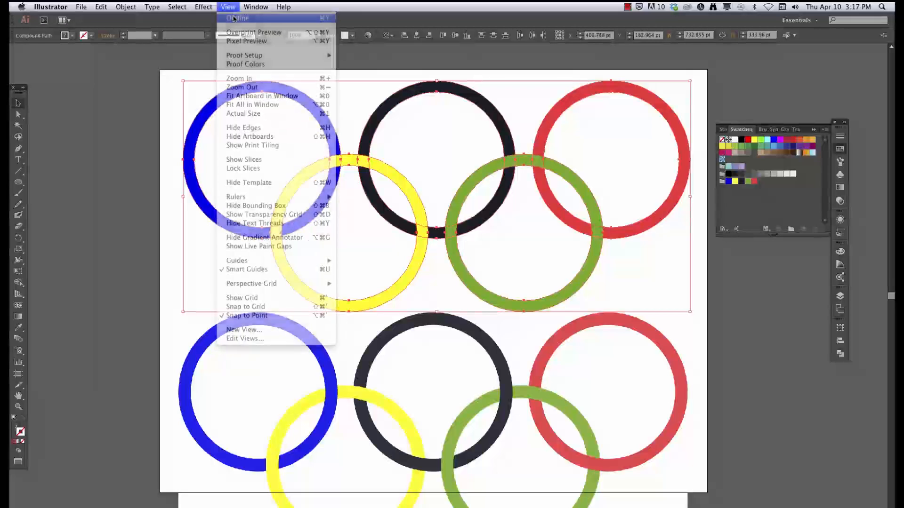
click(236, 17)
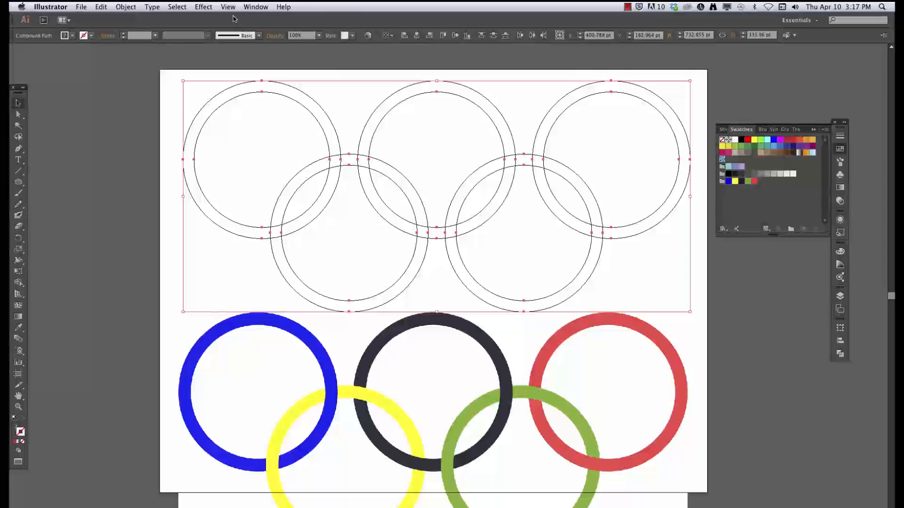
click(228, 6)
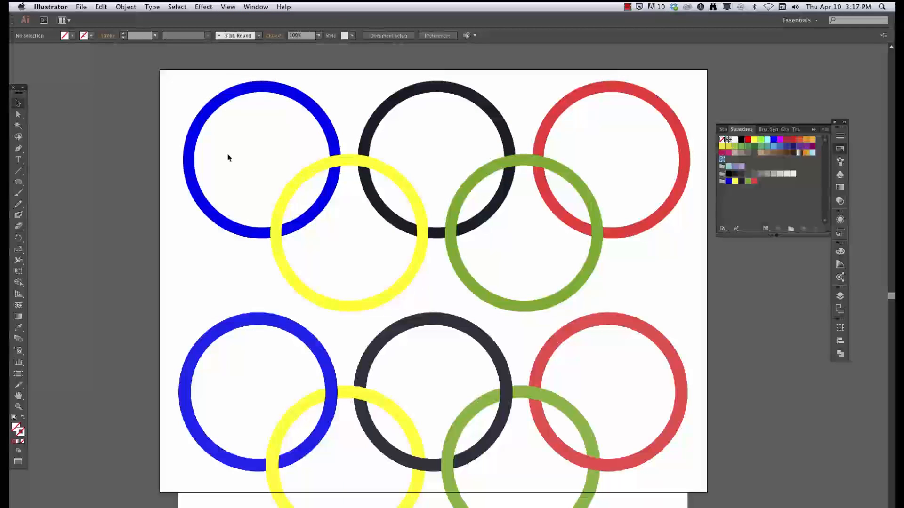
mouse_move(159, 119)
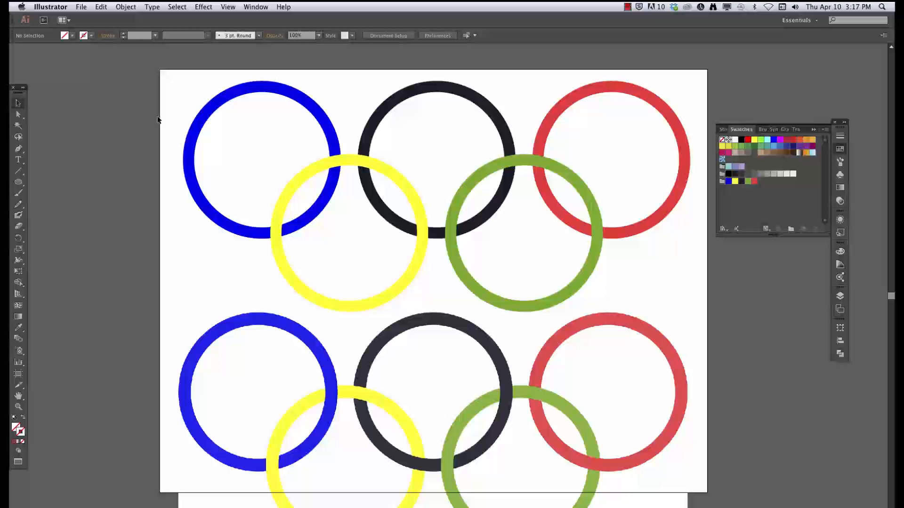
click(840, 296)
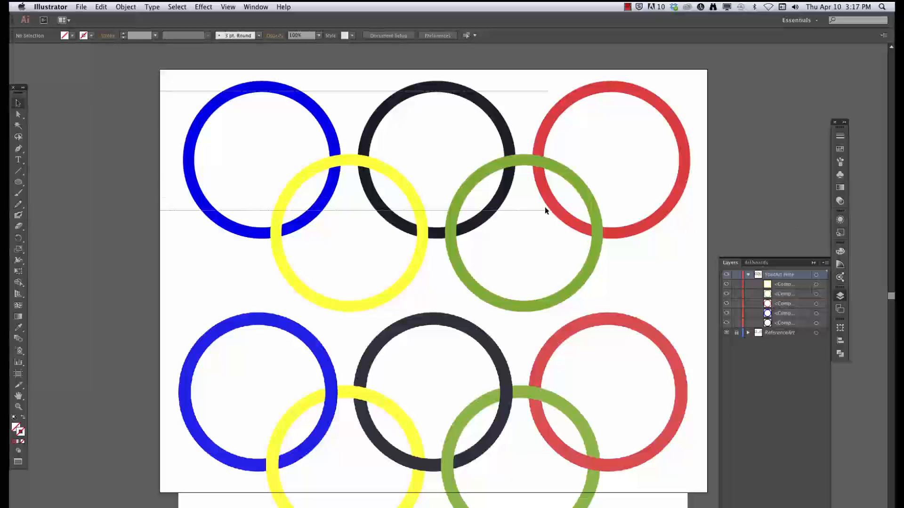
click(545, 210)
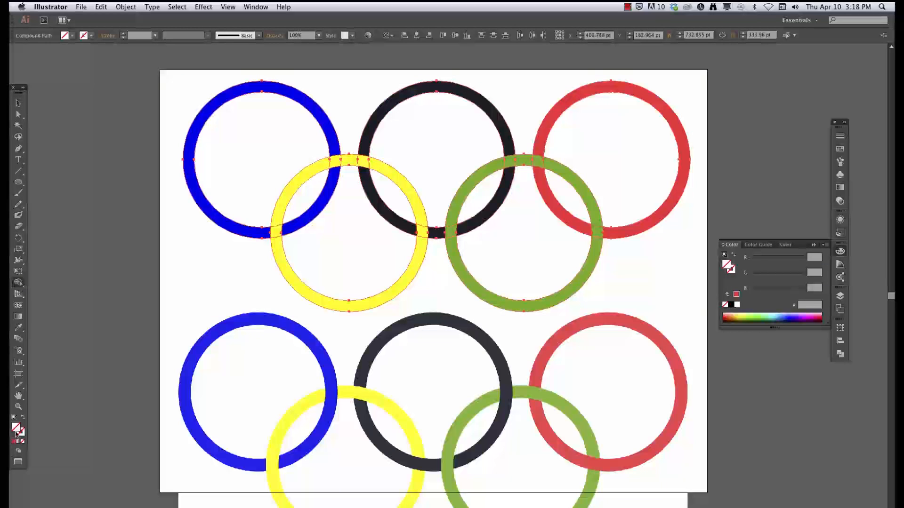
mouse_move(17, 429)
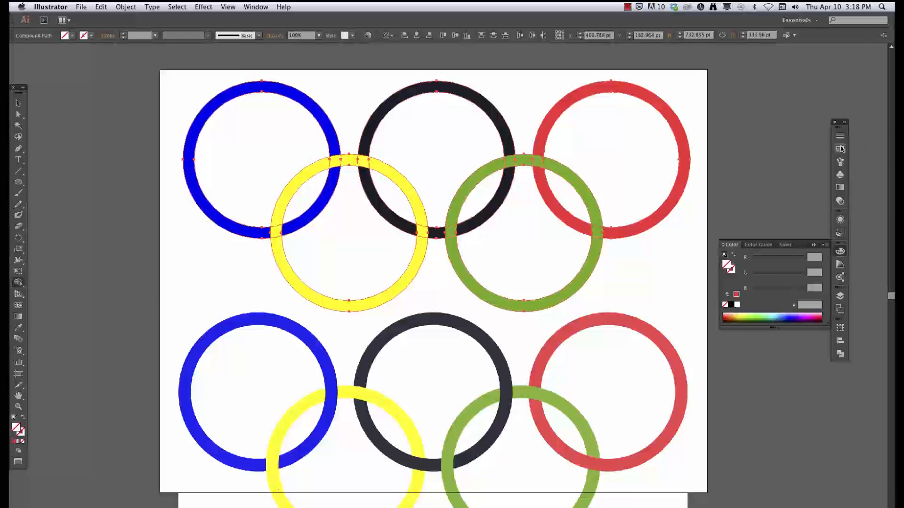
click(840, 149)
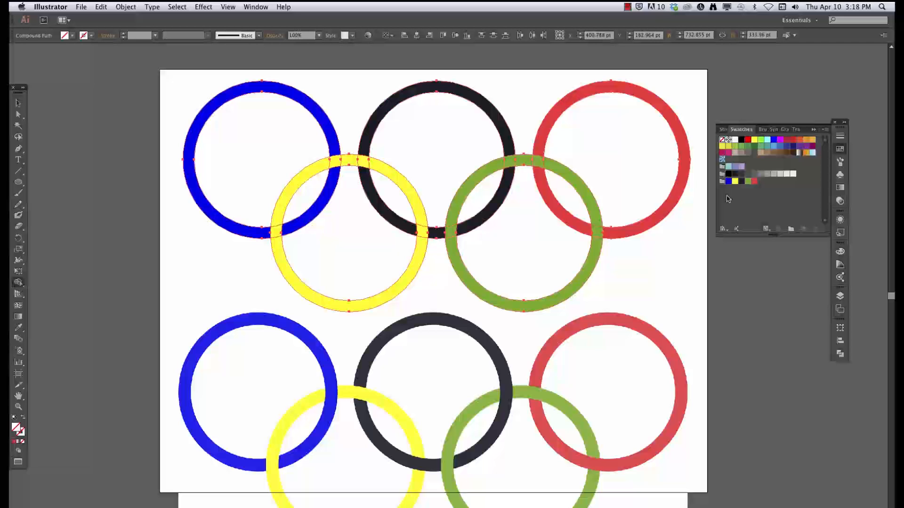
- Split the ring compound paths into separate filled paths with Pathfinder, then deselect
click(729, 181)
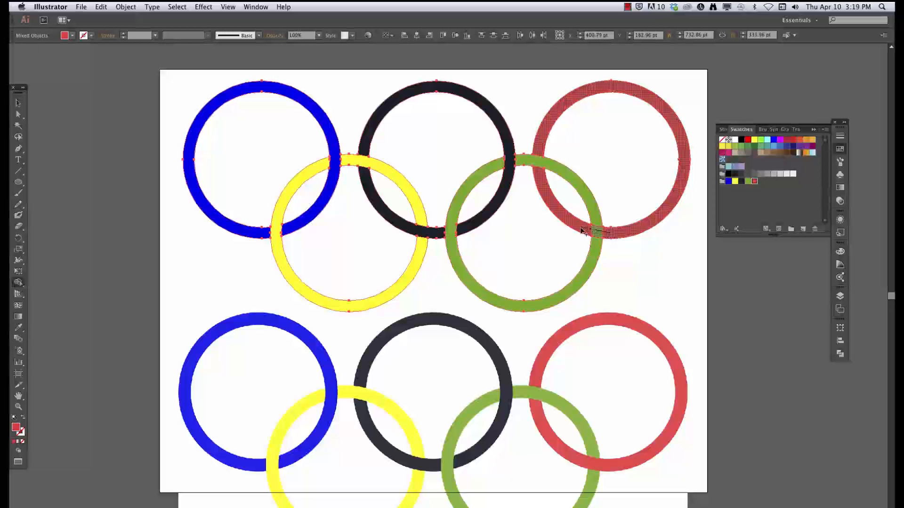
click(147, 135)
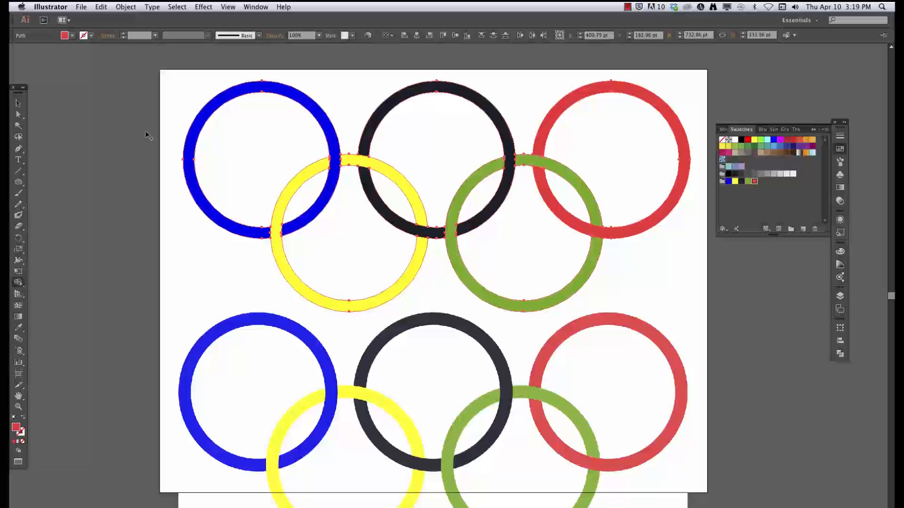
click(64, 146)
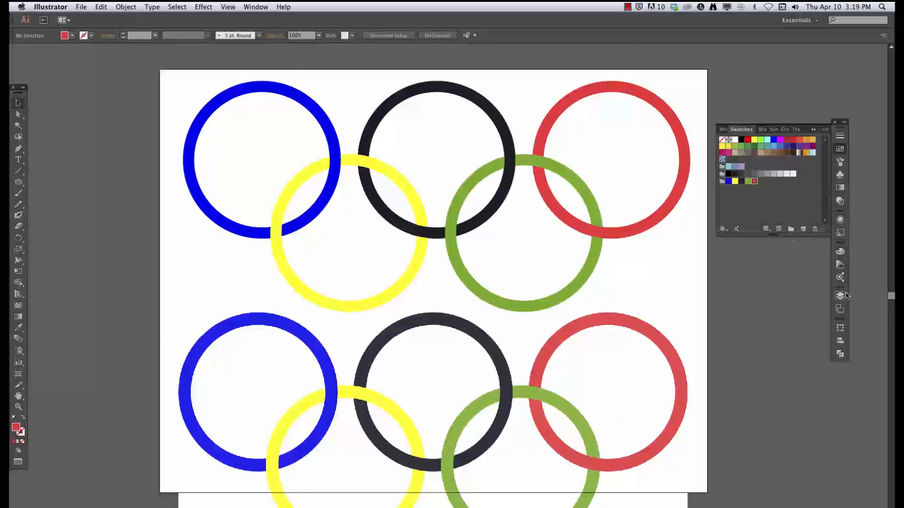
- Hide the ReferenceArt layer, toggle Outline and Preview views, and set the rings' stroke to black
click(840, 296)
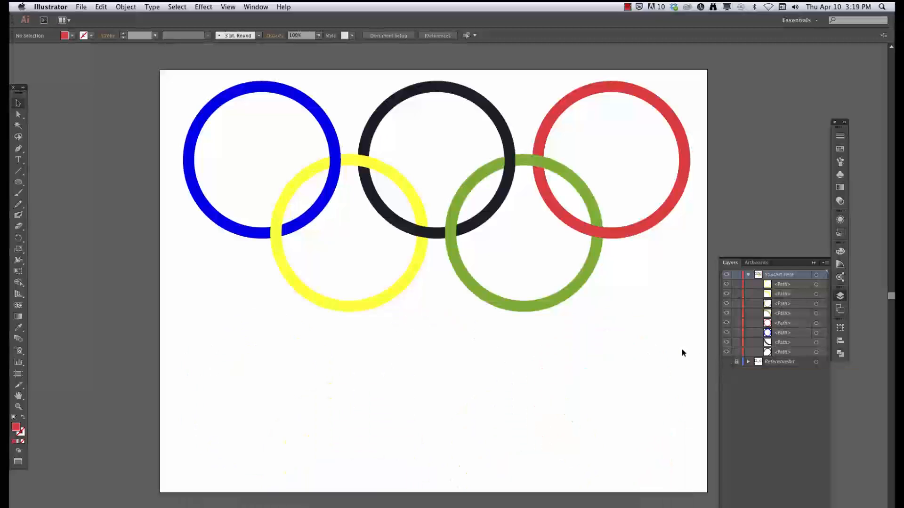
mouse_move(228, 8)
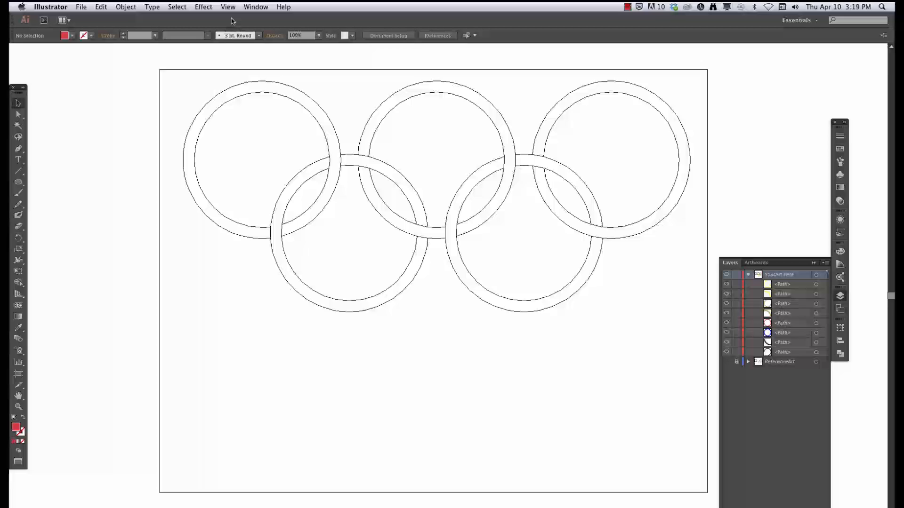
click(229, 6)
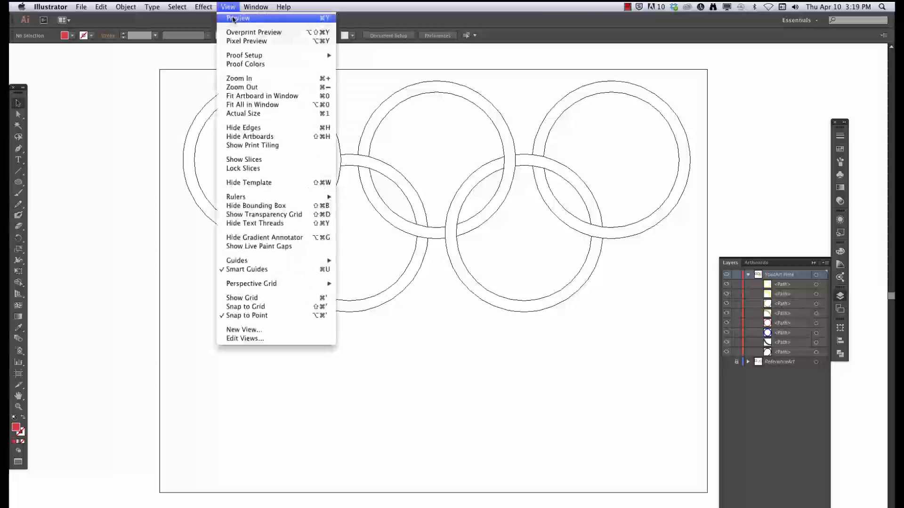
click(237, 17)
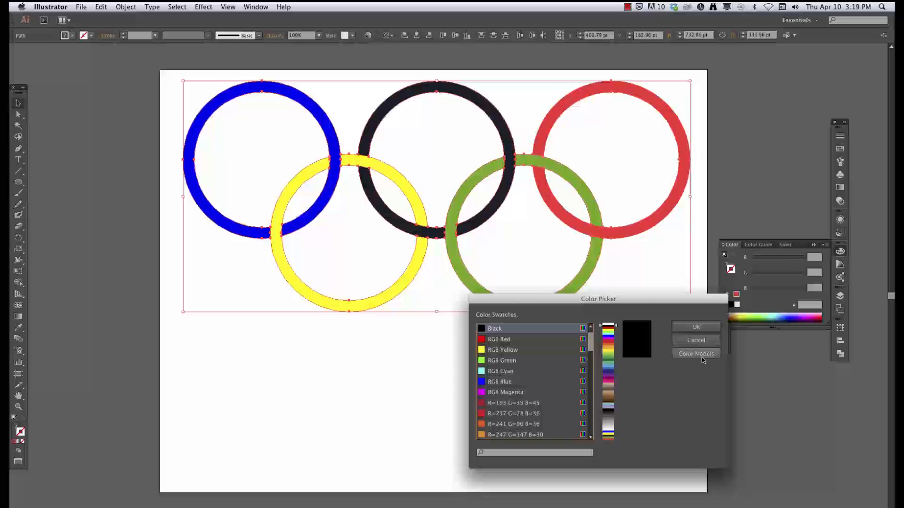
click(696, 327)
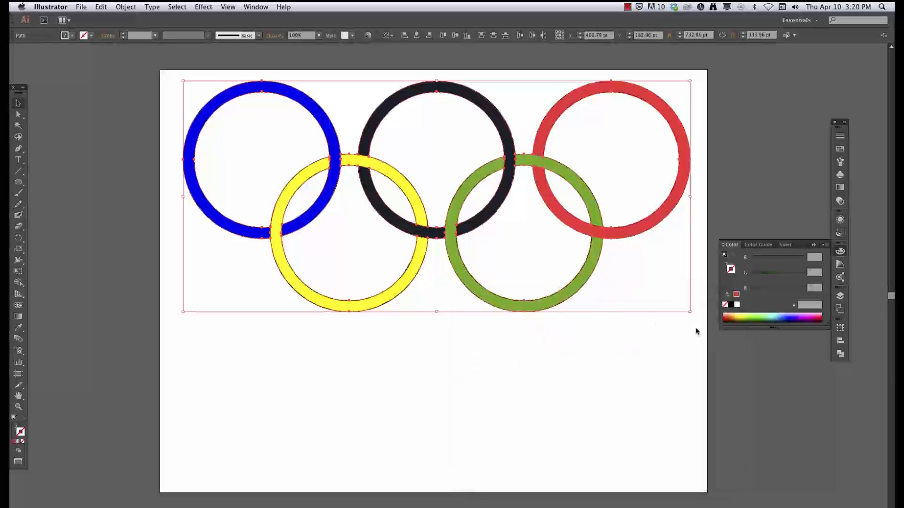